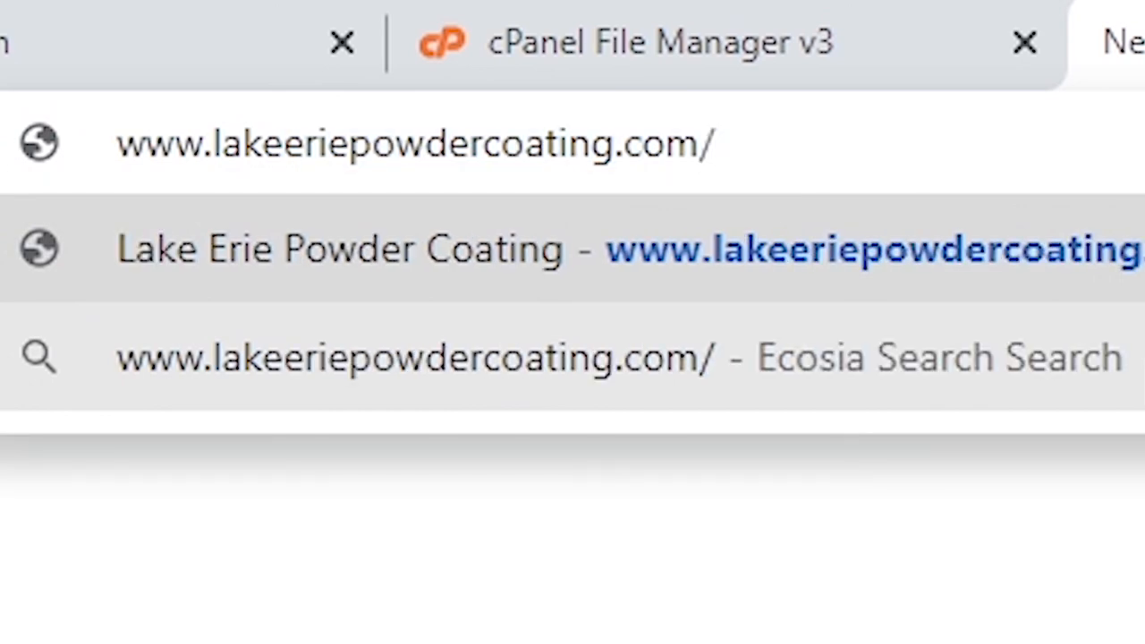
pyautogui.write('installer')
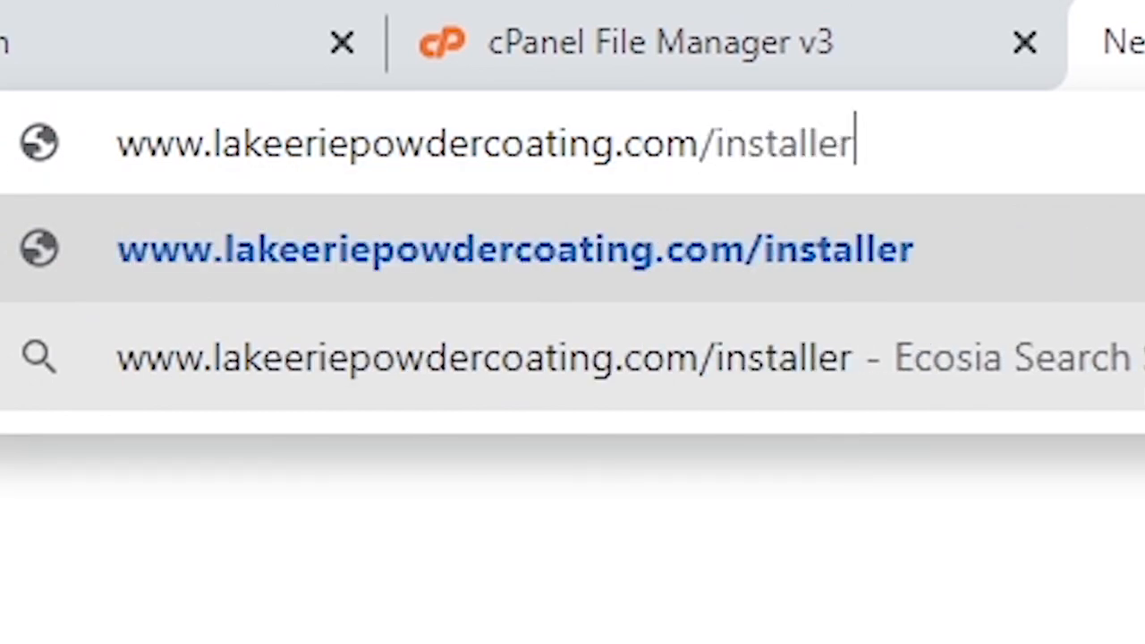